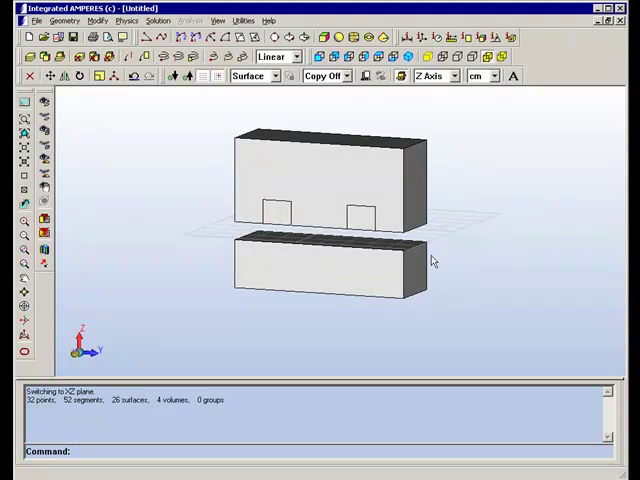
{"action": "mouse_move", "coordinate": [170, 165]}
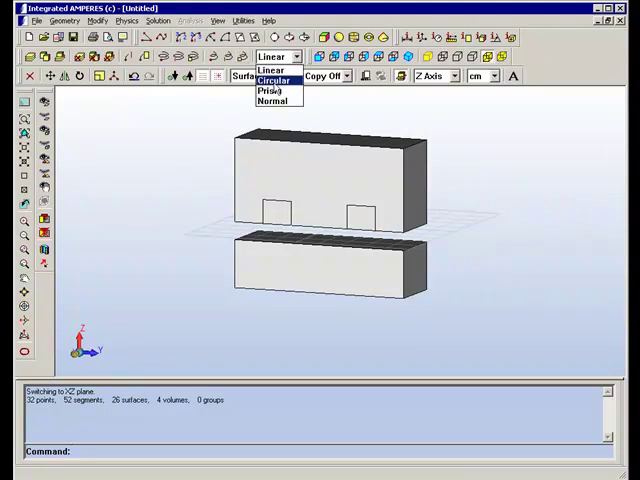
Circularly sweep the coil cross-sections 90 degrees, then restore Linear sweep mode.
{"action": "left_click", "coordinate": [278, 80]}
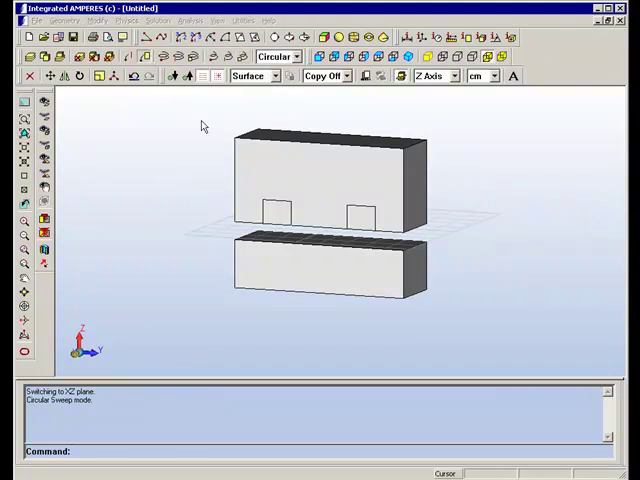
{"action": "left_click", "coordinate": [278, 213]}
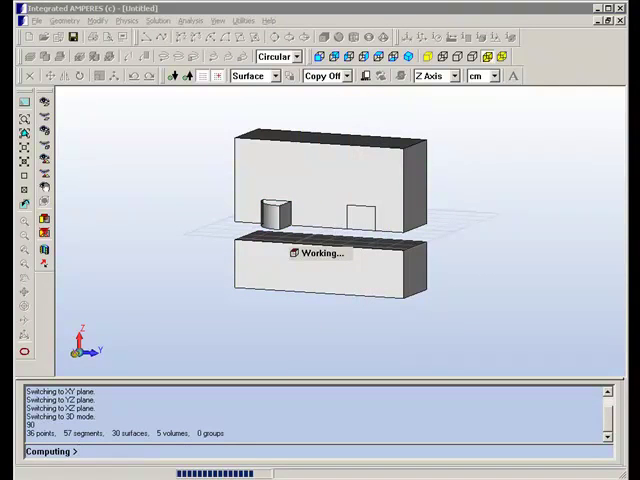
{"action": "left_click", "coordinate": [360, 219]}
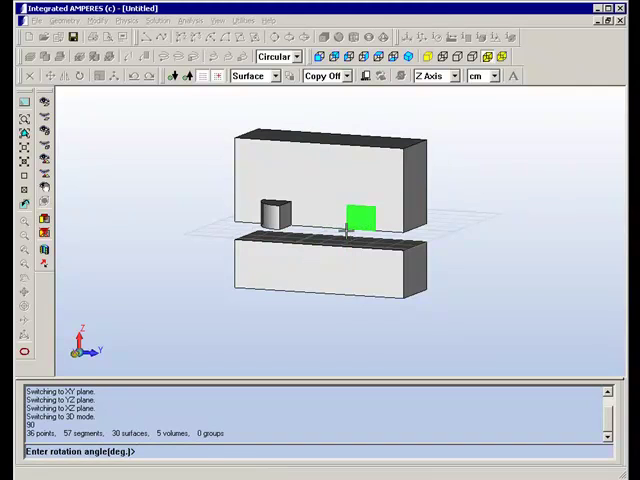
{"action": "type", "text": "90"}
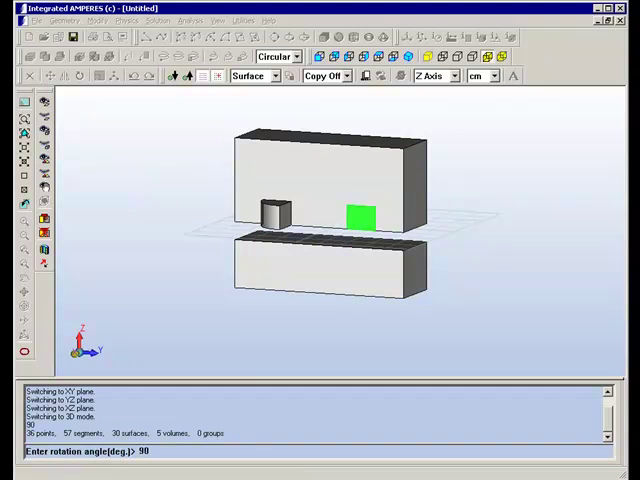
{"action": "key", "text": "Return"}
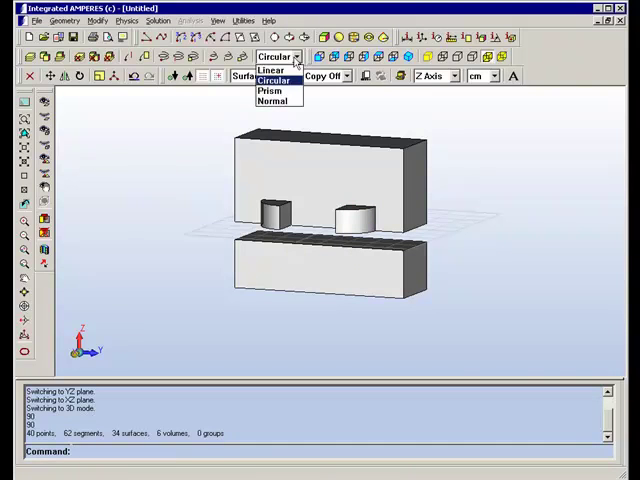
{"action": "left_click", "coordinate": [271, 69]}
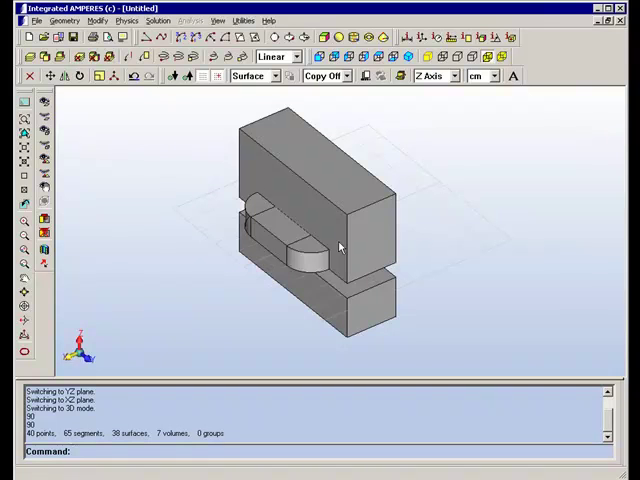
{"action": "mouse_move", "coordinate": [323, 237]}
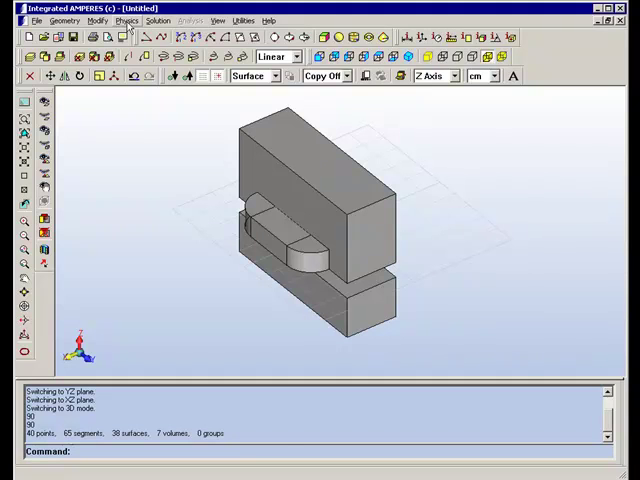
Assign Steel (linear) to the core volumes in the Material Table.
{"action": "left_click", "coordinate": [117, 20]}
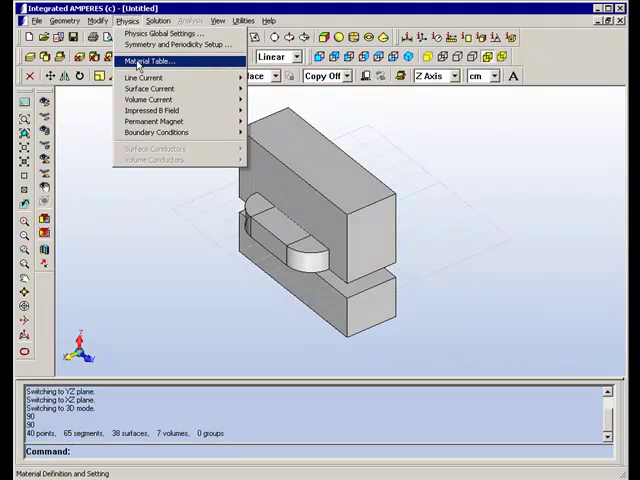
{"action": "left_click", "coordinate": [145, 62]}
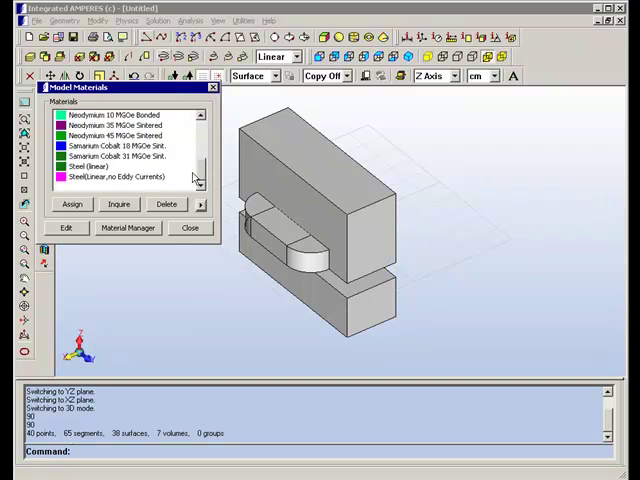
{"action": "left_click", "coordinate": [95, 166]}
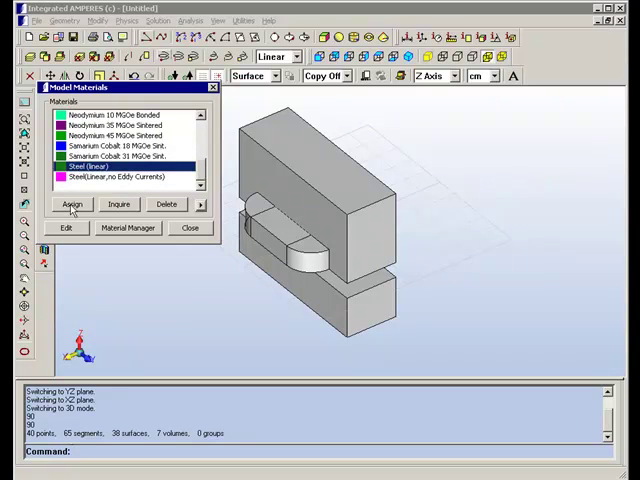
{"action": "left_click", "coordinate": [70, 204]}
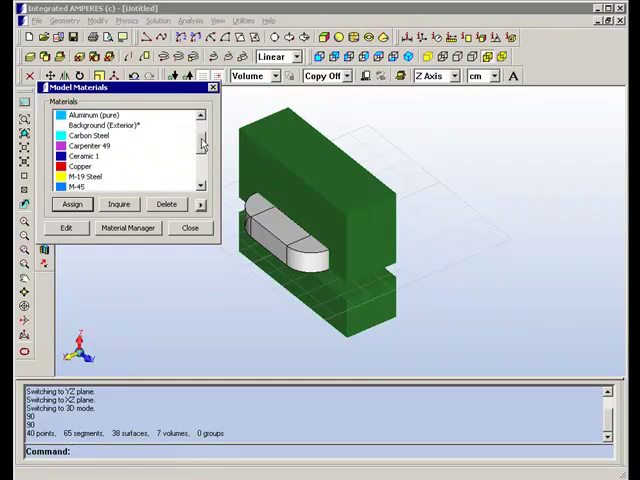
Assign Copper to the coil volumes and close the materials table.
{"action": "left_click", "coordinate": [78, 166]}
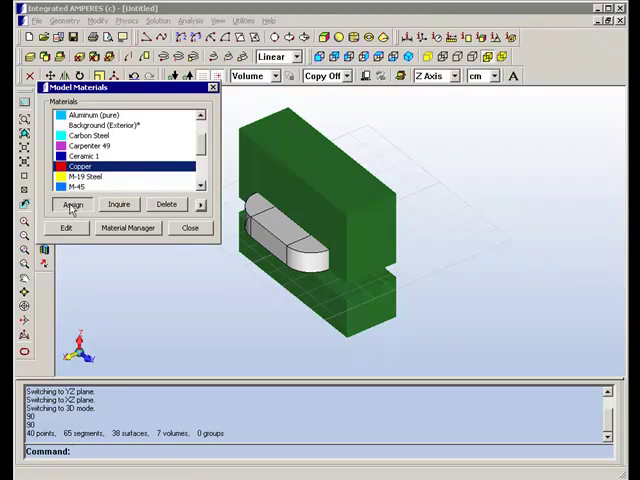
{"action": "left_click", "coordinate": [70, 204]}
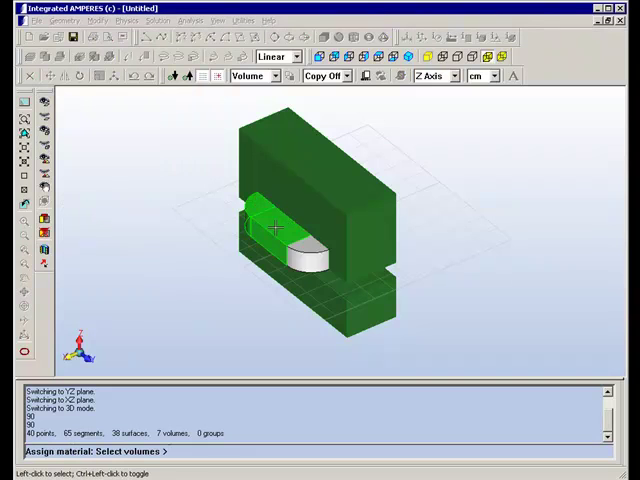
{"action": "left_click", "coordinate": [285, 235]}
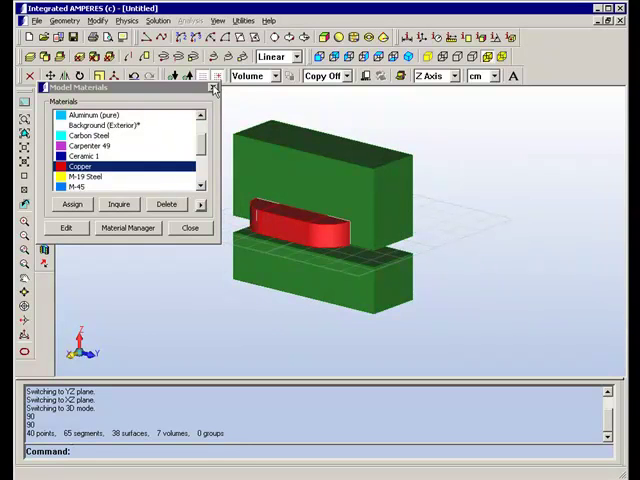
{"action": "left_click", "coordinate": [189, 228]}
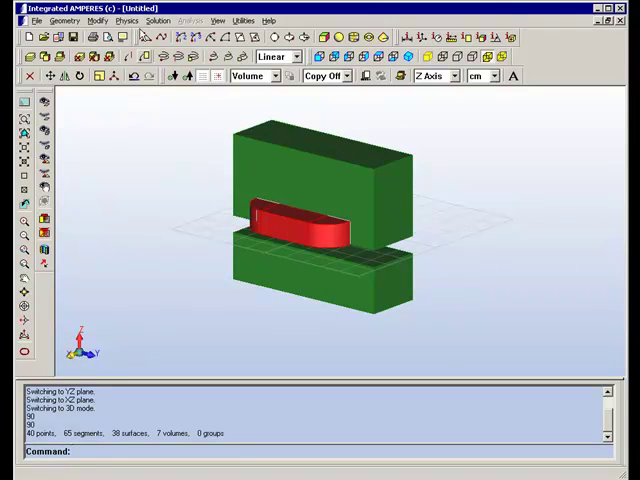
Apply a 5000 swept-volume current to the coil and all connected coil volumes.
{"action": "left_click", "coordinate": [126, 19]}
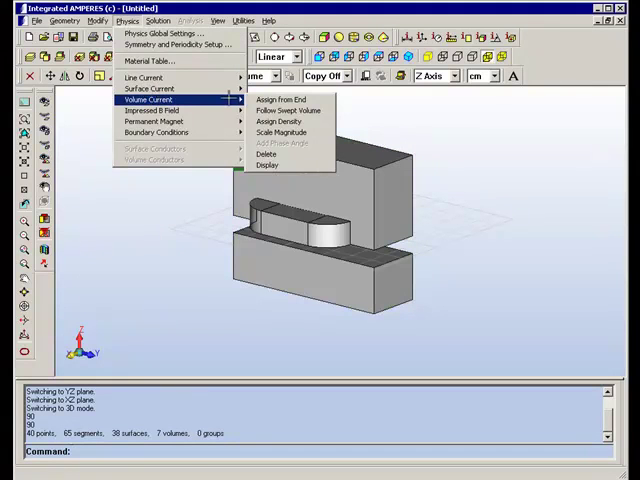
{"action": "mouse_move", "coordinate": [290, 110]}
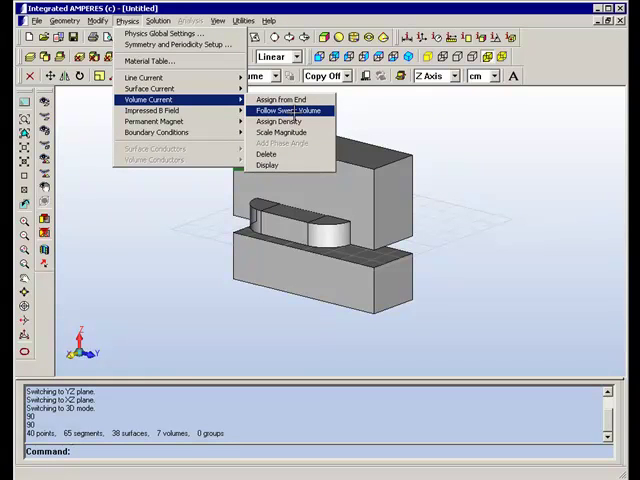
{"action": "left_click", "coordinate": [288, 110]}
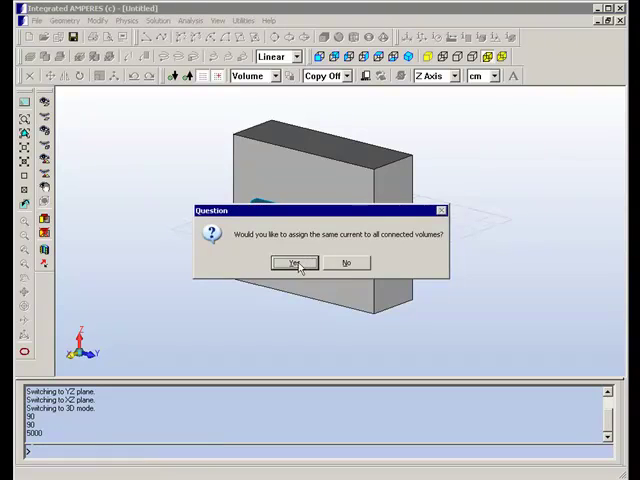
{"action": "left_click", "coordinate": [293, 263]}
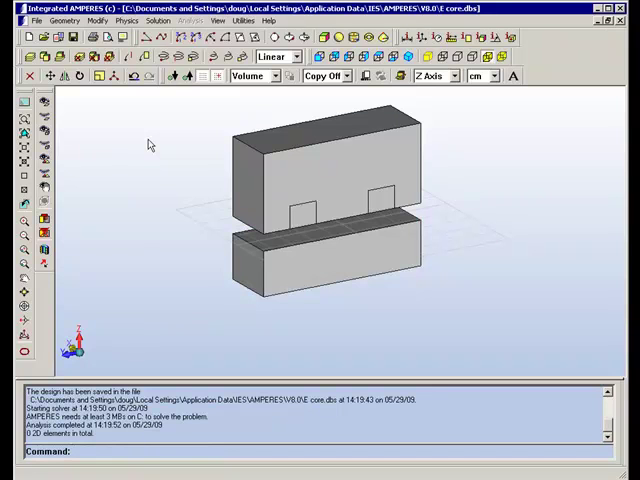
{"action": "mouse_move", "coordinate": [143, 123]}
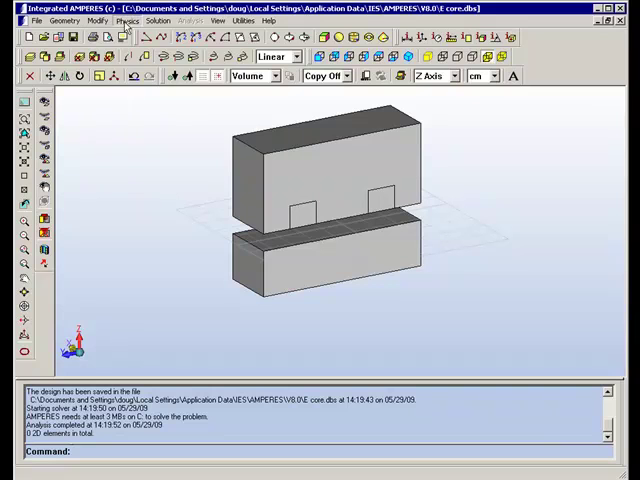
Set the X=0 plane to Anti-Symmetric in Symmetry and Periodicity Setup.
{"action": "left_click", "coordinate": [113, 20]}
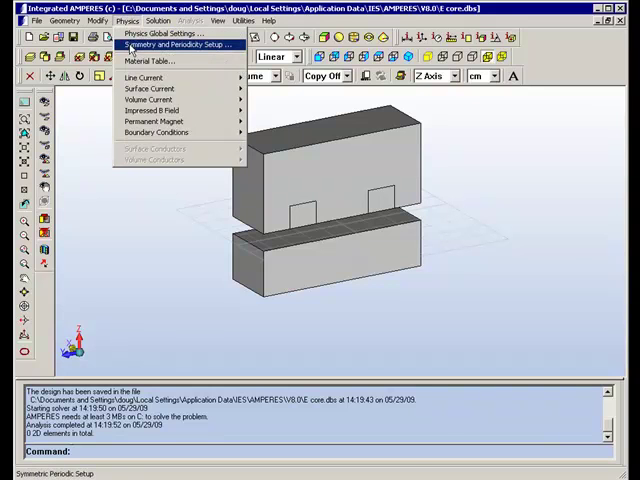
{"action": "left_click", "coordinate": [184, 45]}
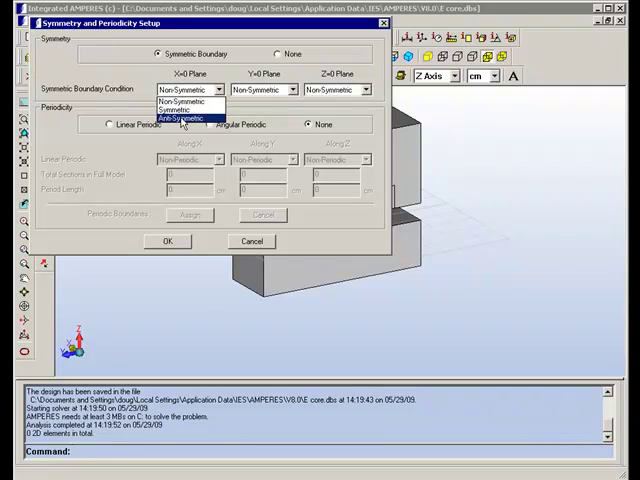
{"action": "left_click", "coordinate": [185, 120]}
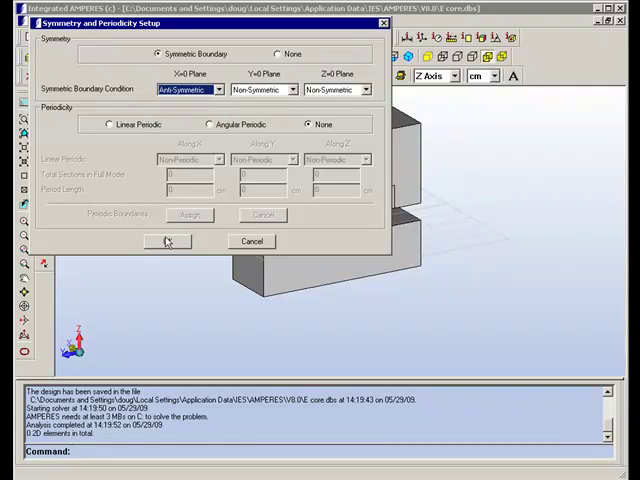
{"action": "left_click", "coordinate": [167, 241]}
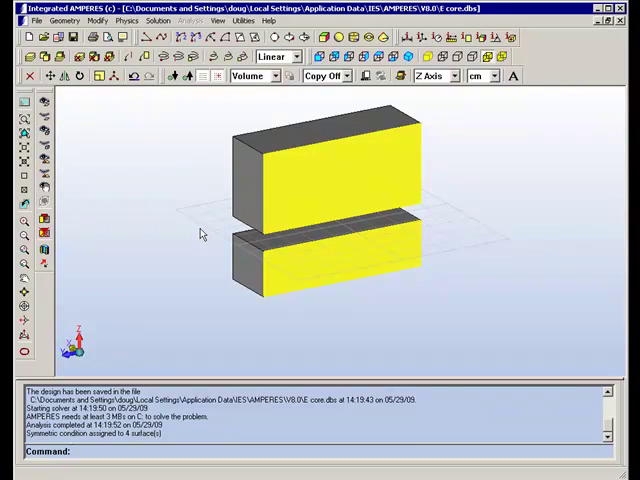
{"action": "mouse_move", "coordinate": [315, 207]}
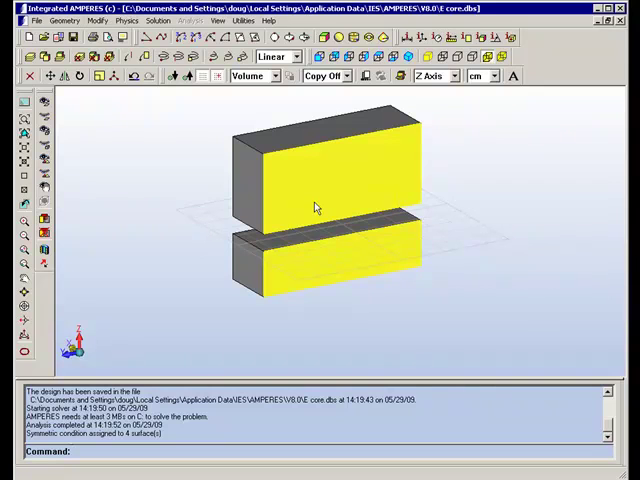
{"action": "mouse_move", "coordinate": [222, 214]}
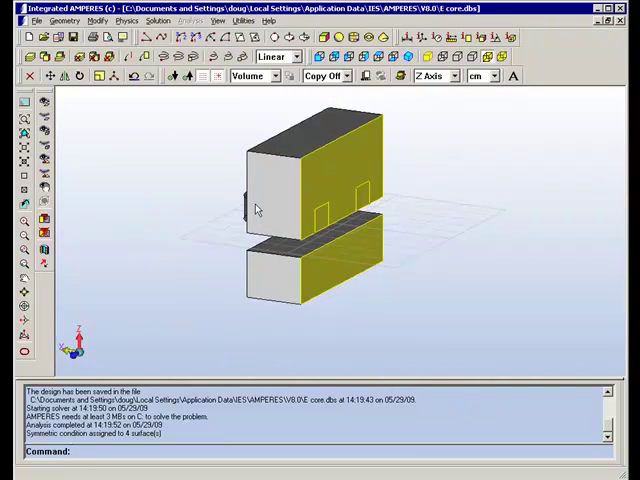
{"action": "mouse_move", "coordinate": [170, 180]}
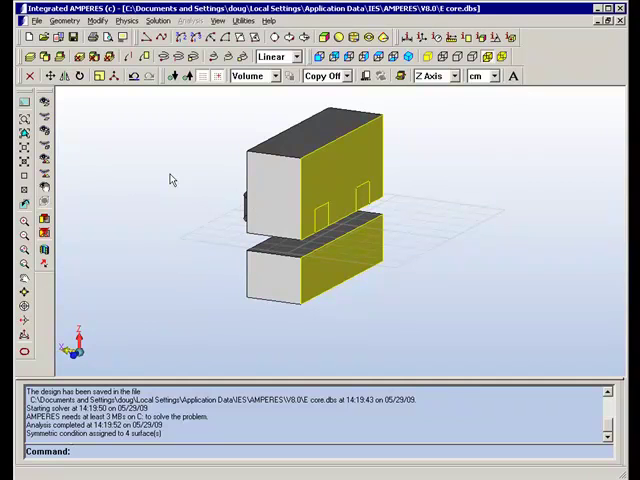
{"action": "mouse_move", "coordinate": [478, 78]}
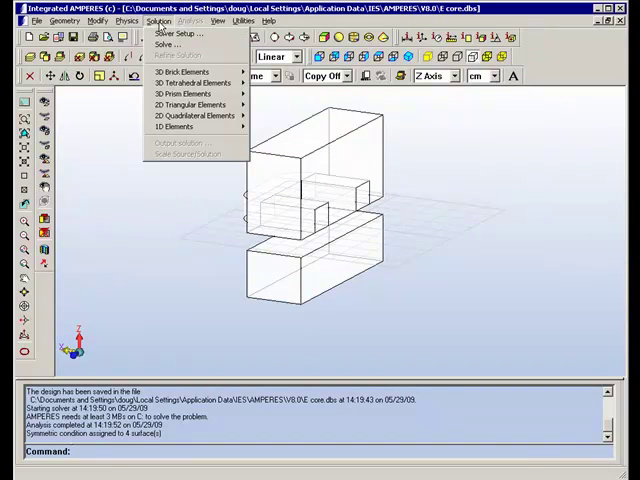
{"action": "mouse_move", "coordinate": [175, 45]}
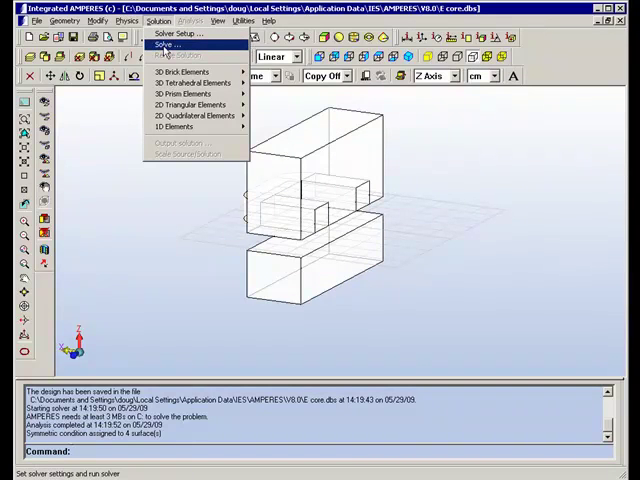
Solve the model and display the 382-element 3D tetrahedral mesh.
{"action": "left_click", "coordinate": [166, 41]}
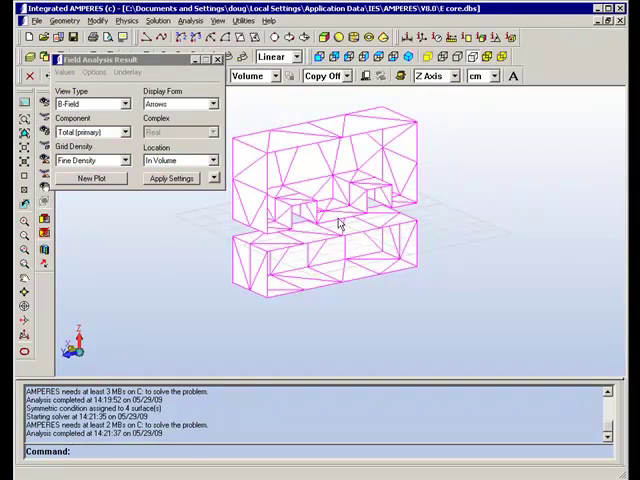
{"action": "left_click", "coordinate": [165, 19]}
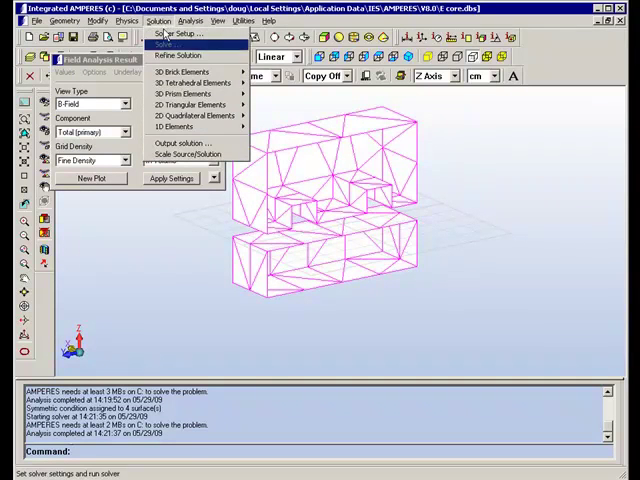
{"action": "left_click", "coordinate": [193, 95]}
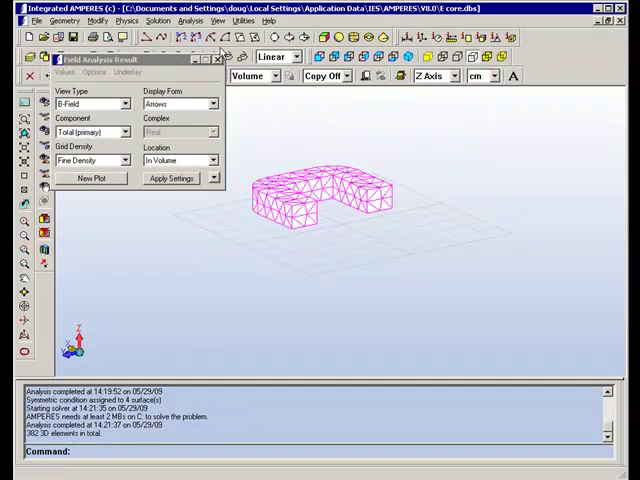
{"action": "left_click", "coordinate": [190, 21]}
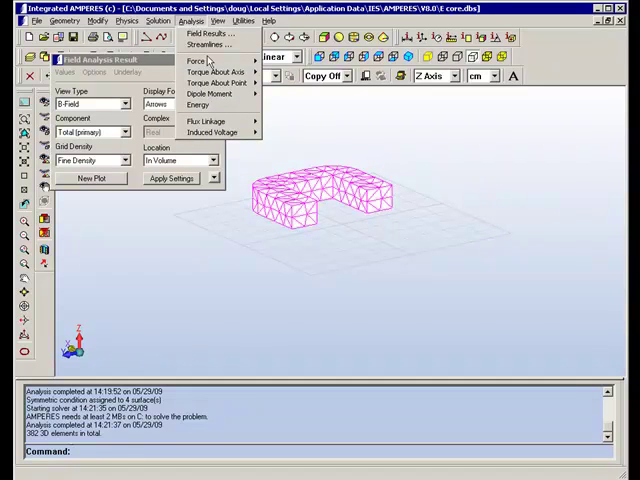
Compute Amperian force on the picked volume, giving Fz 1.671E+02 N and Fy 3.685E-01 N.
{"action": "left_click", "coordinate": [197, 66]}
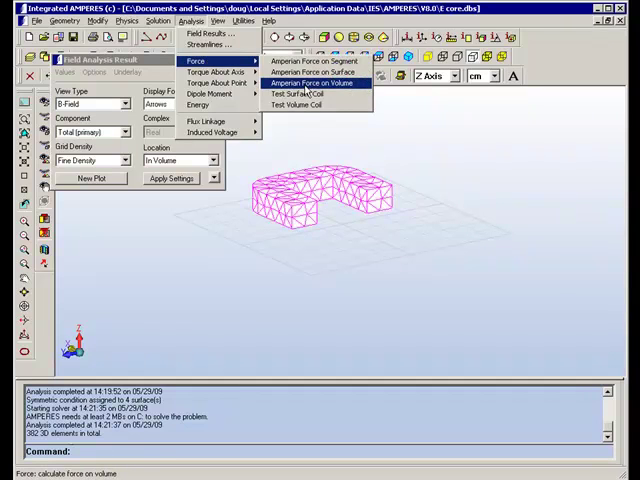
{"action": "left_click", "coordinate": [308, 82]}
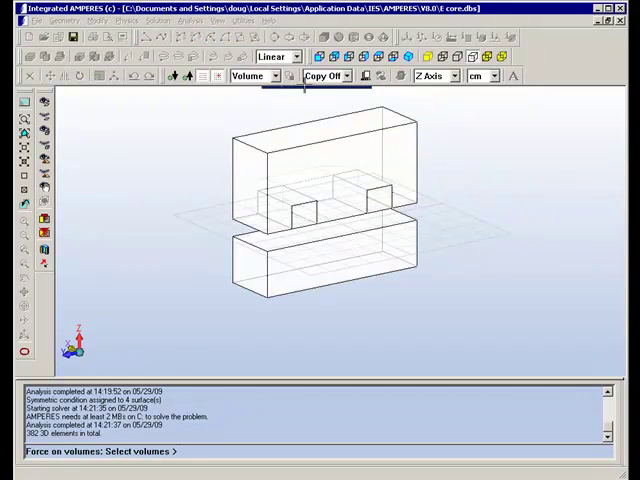
{"action": "left_click", "coordinate": [345, 264]}
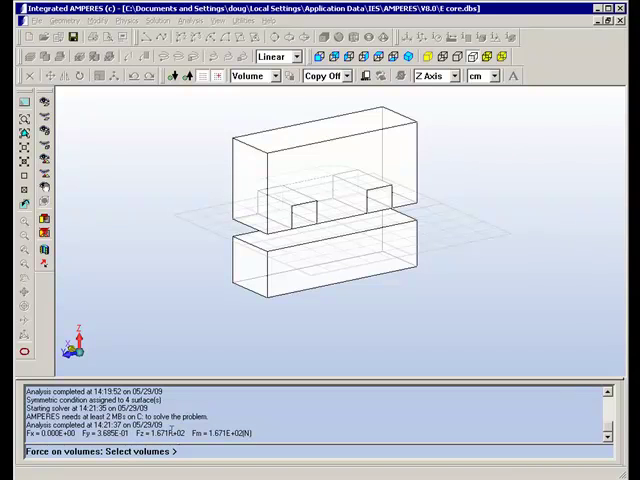
{"action": "left_click", "coordinate": [310, 200]}
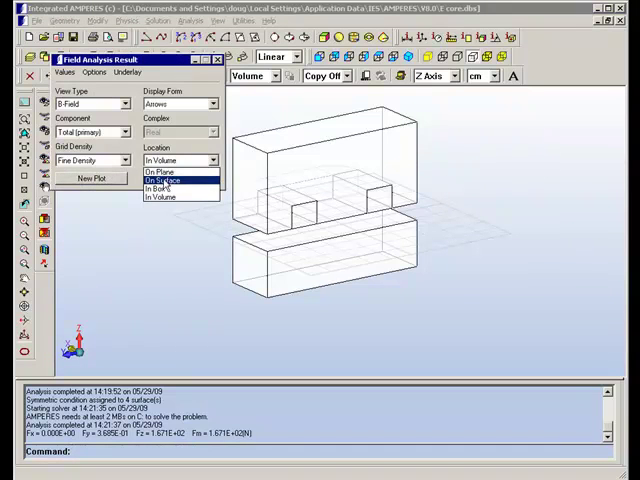
Start an On Plane B-field plot on a YZ rectangle spanning the core.
{"action": "left_click", "coordinate": [165, 170]}
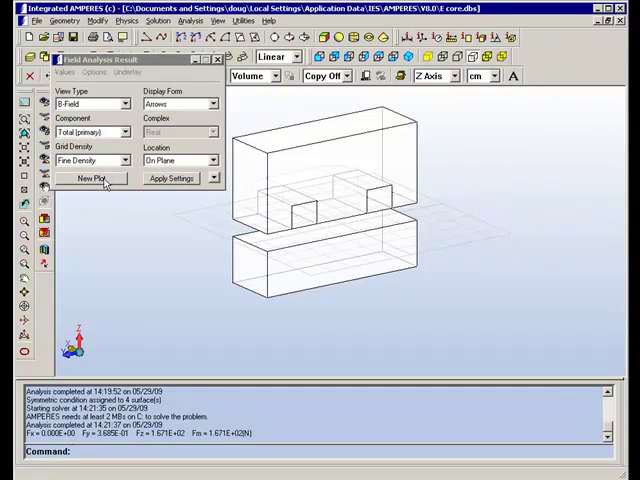
{"action": "left_click", "coordinate": [90, 178]}
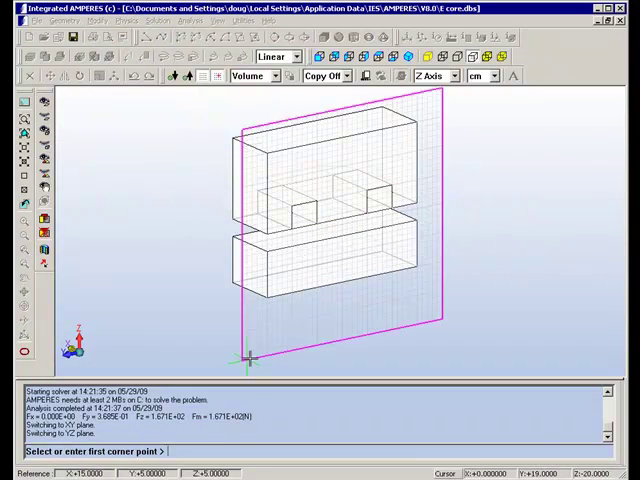
{"action": "left_click", "coordinate": [250, 357]}
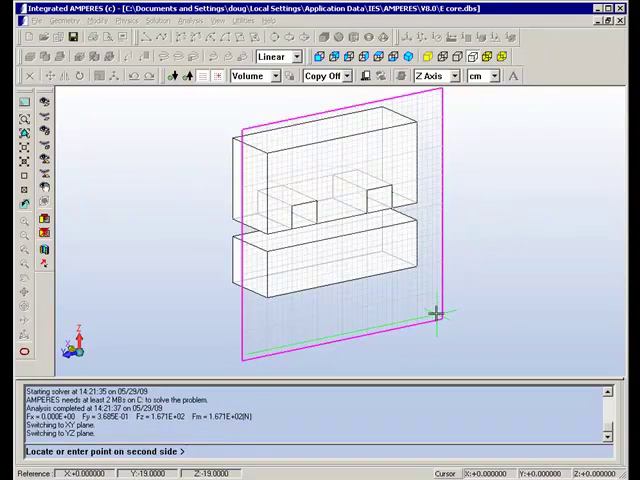
{"action": "left_click", "coordinate": [436, 100]}
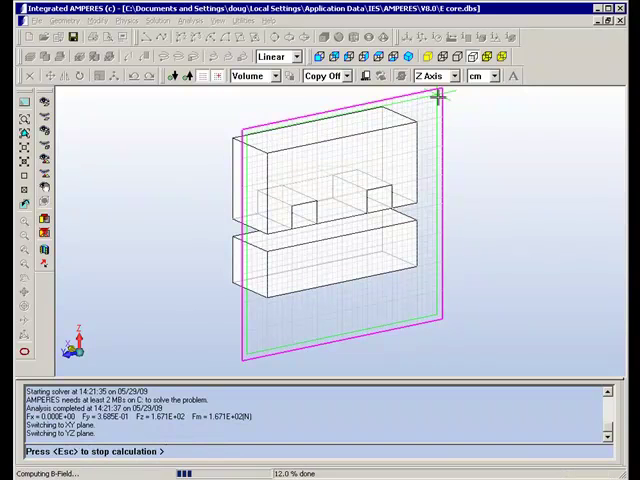